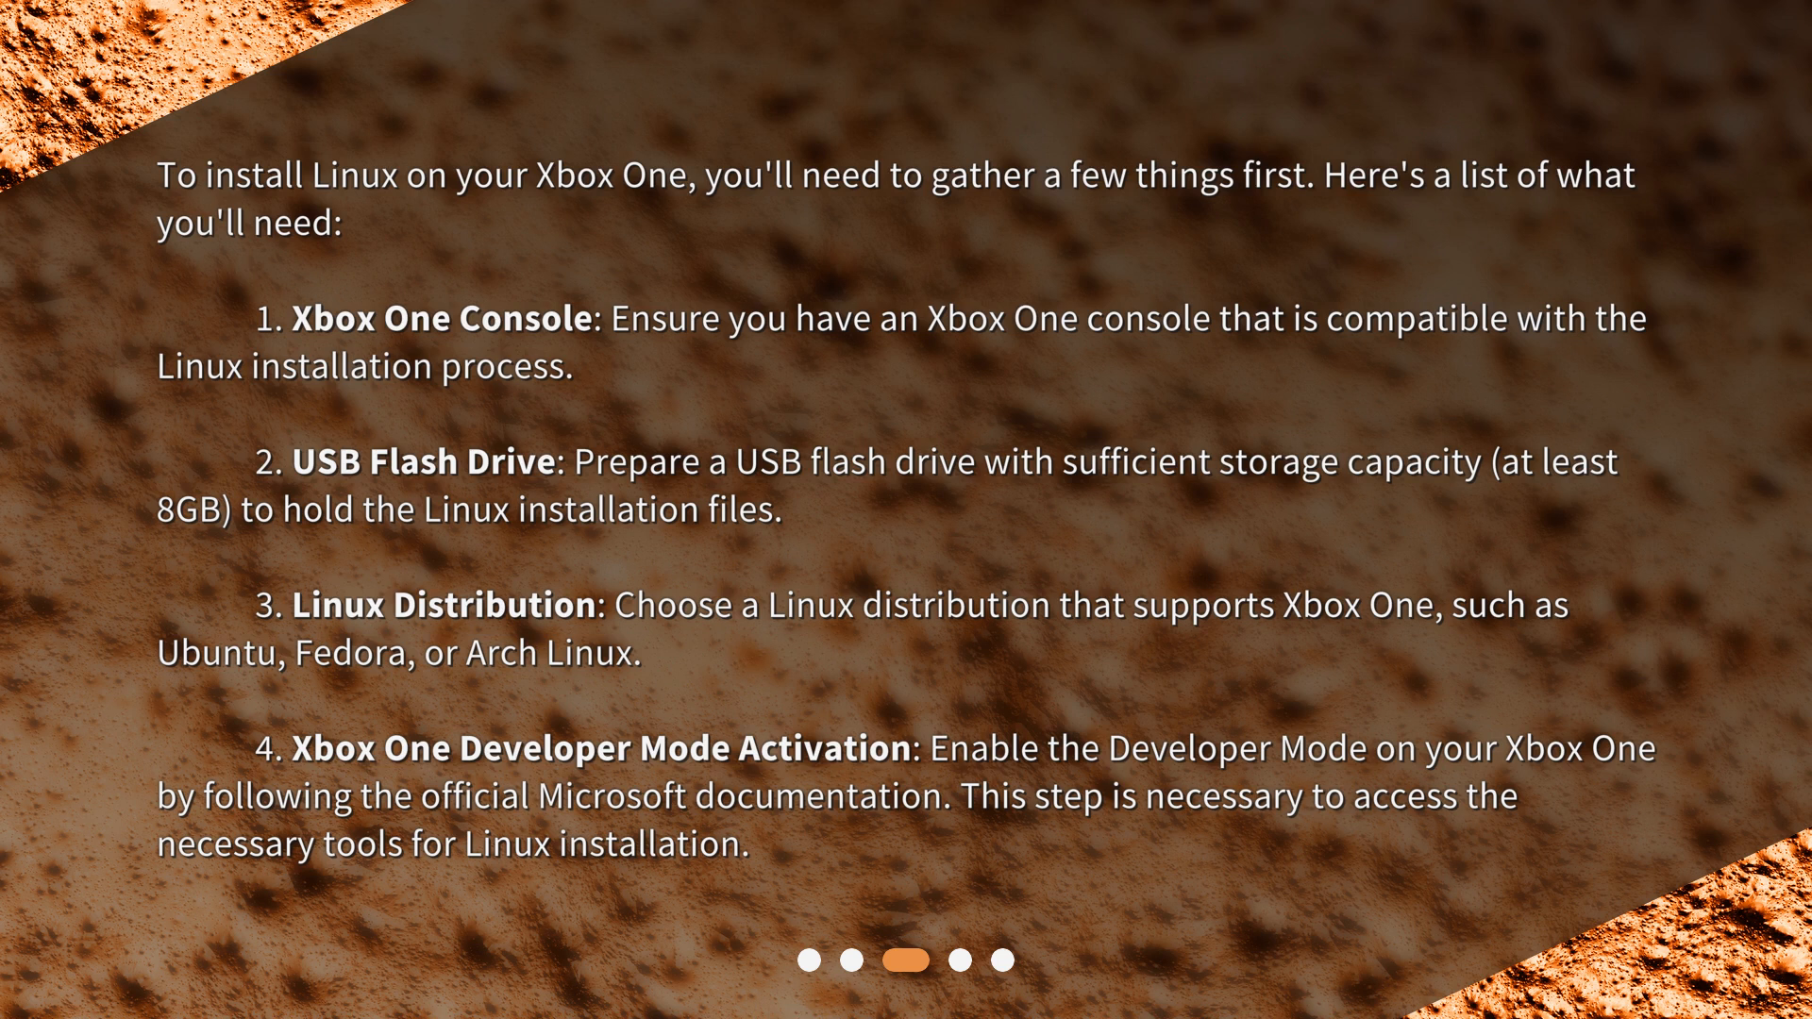
click(981, 959)
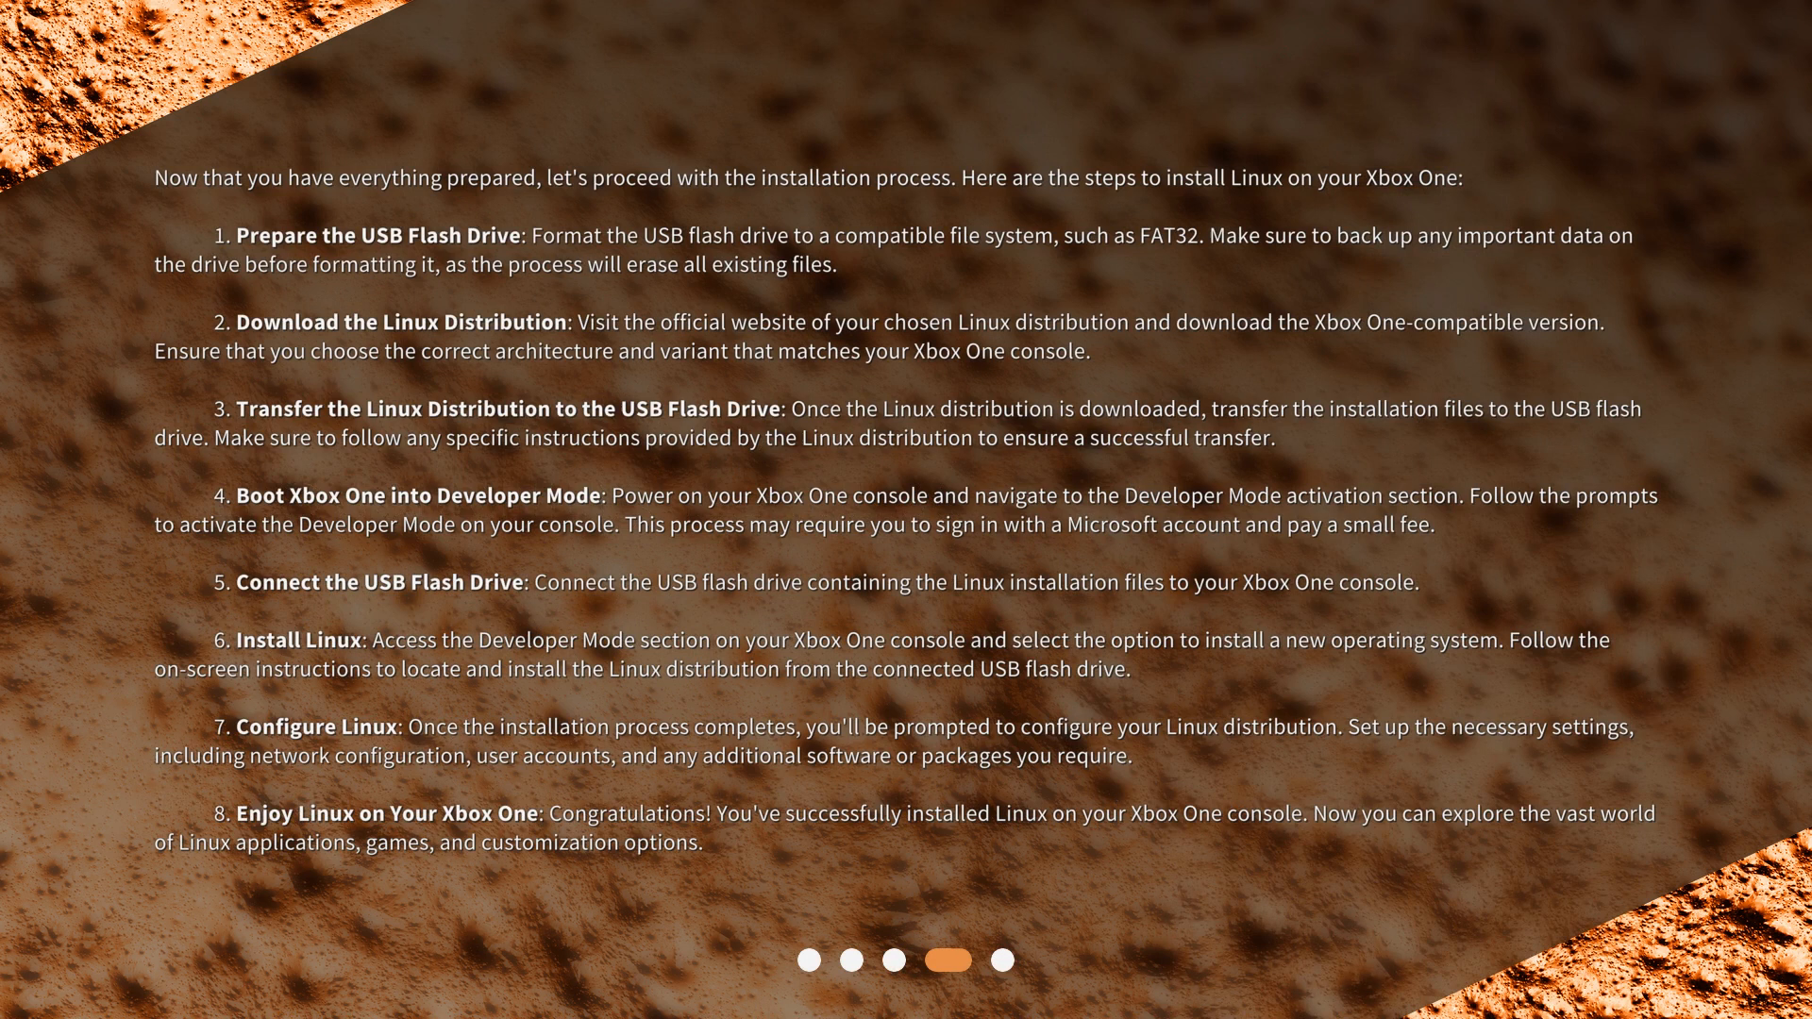